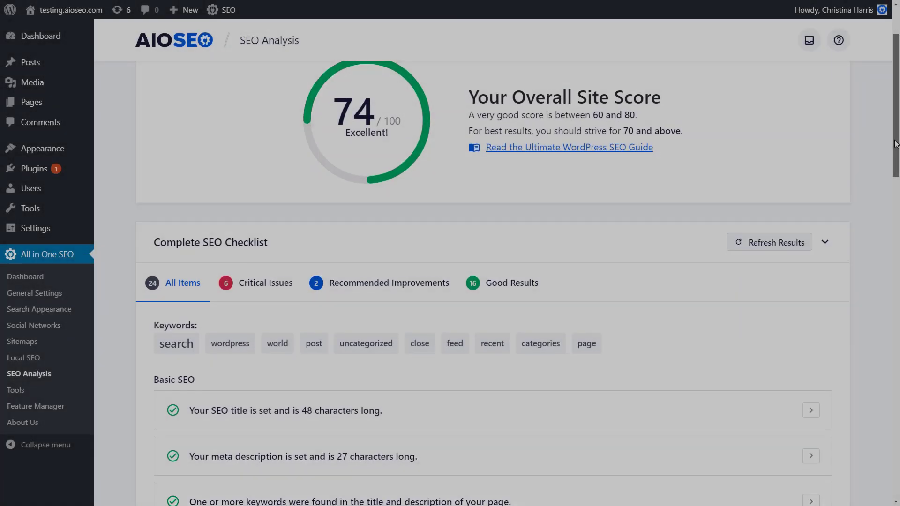
Review the Critical Issues in the SEO Audit Checklist, then head to the Hello world! post
scroll(down, 3)
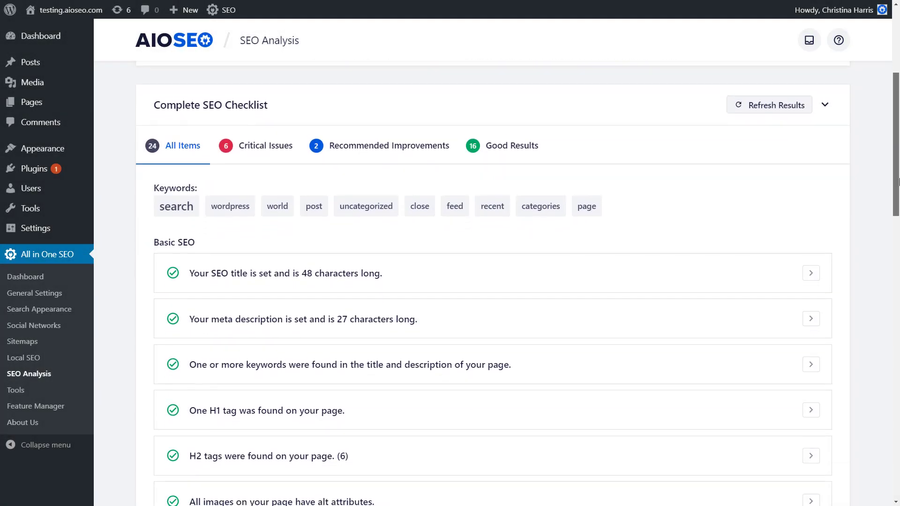
click(266, 139)
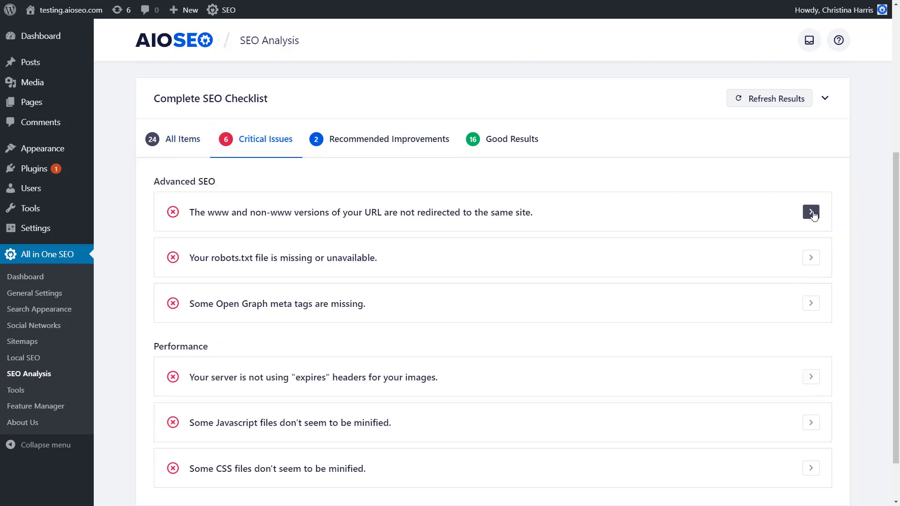
click(810, 212)
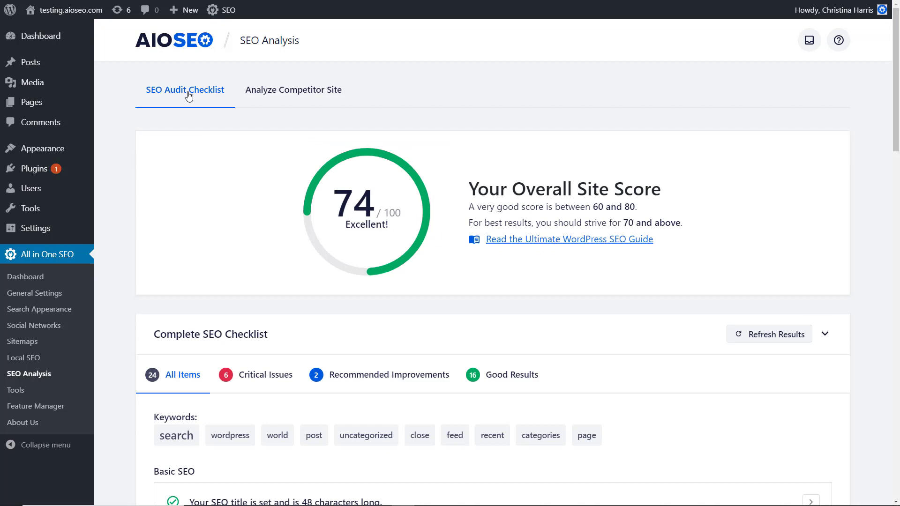
click(294, 90)
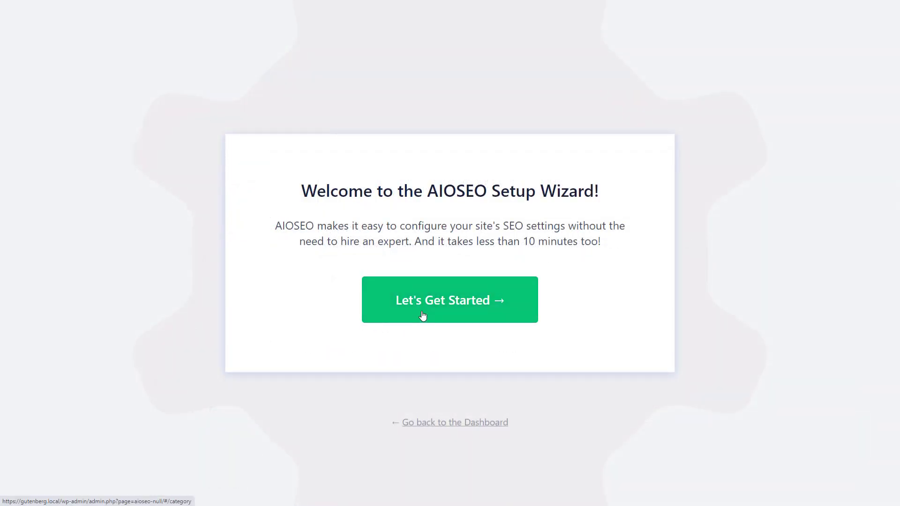
click(449, 300)
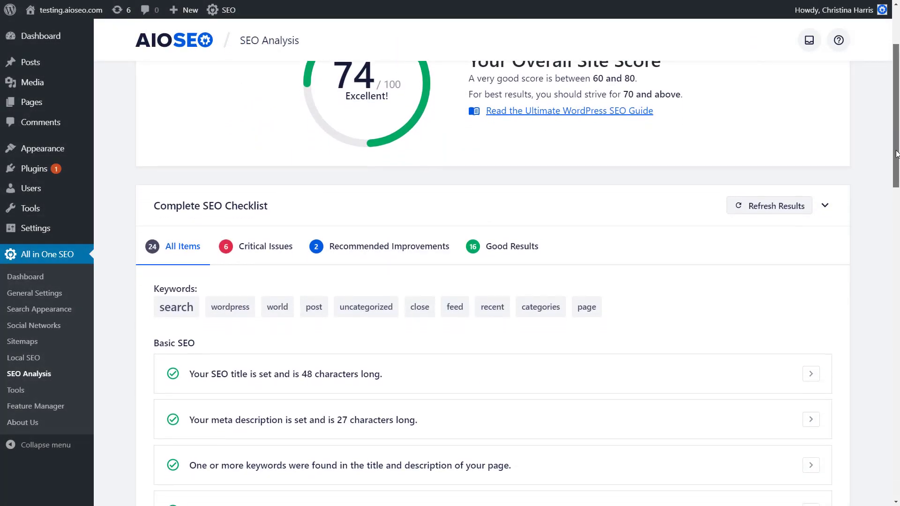
Show the checklist's Critical Issues again and land in the Hello world! post editor with its 68/100 score
scroll(down, 3)
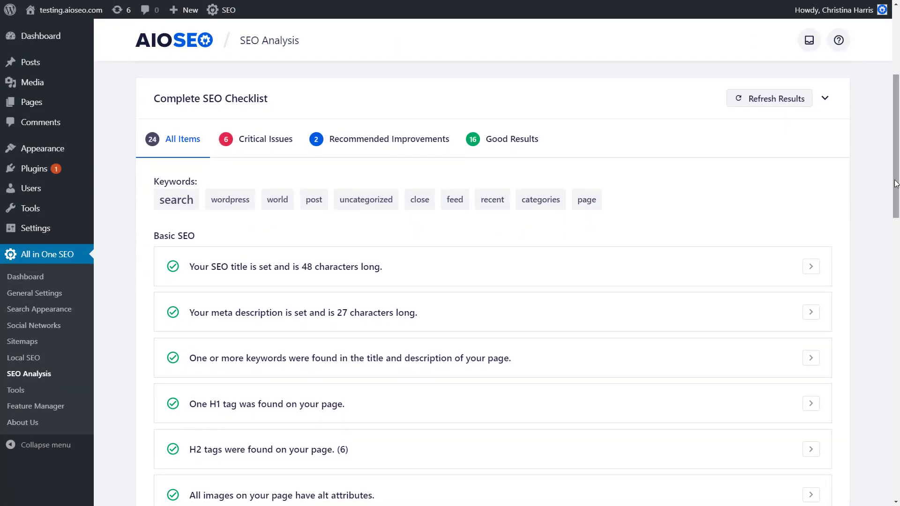
click(265, 138)
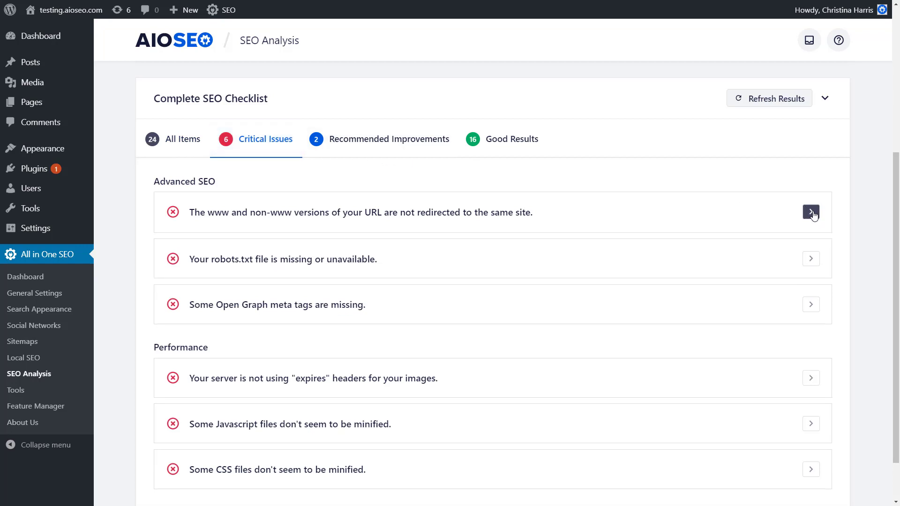
click(810, 212)
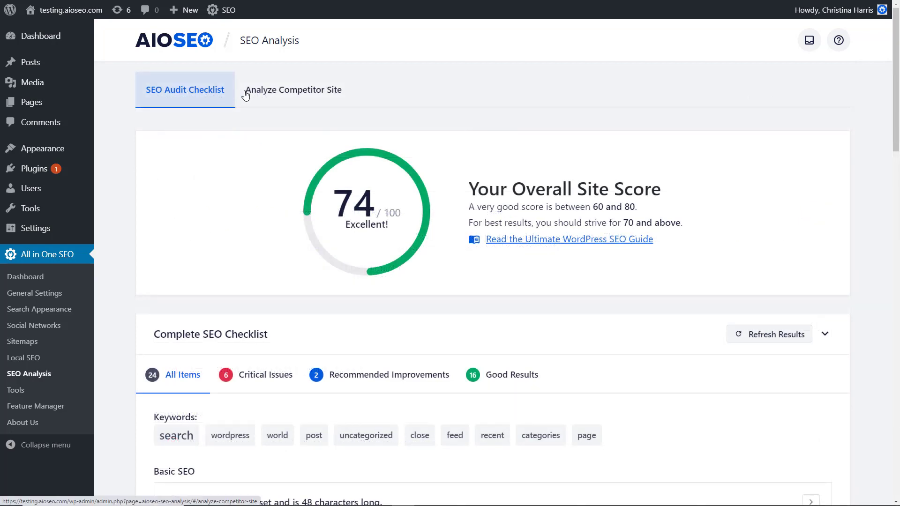
click(294, 90)
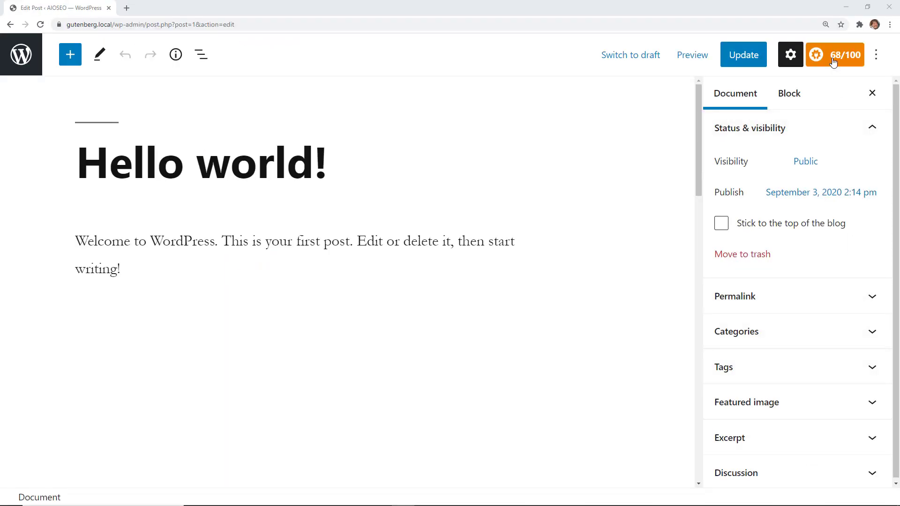
Use the AIOSEO score button to reach the enabled General Sitemap settings
click(834, 54)
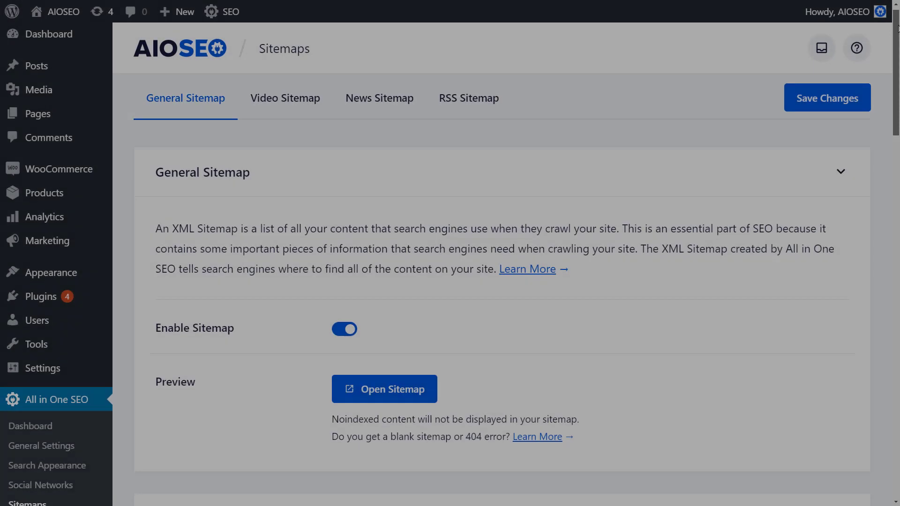
Browse the General Sitemap settings, then the enabled Video Sitemap on the way to News Sitemap
scroll(down, 3)
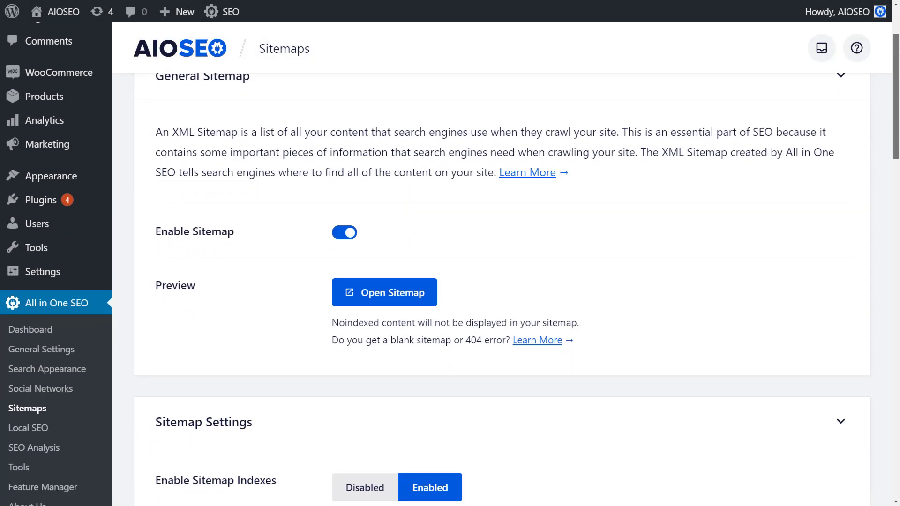
scroll(down, 3)
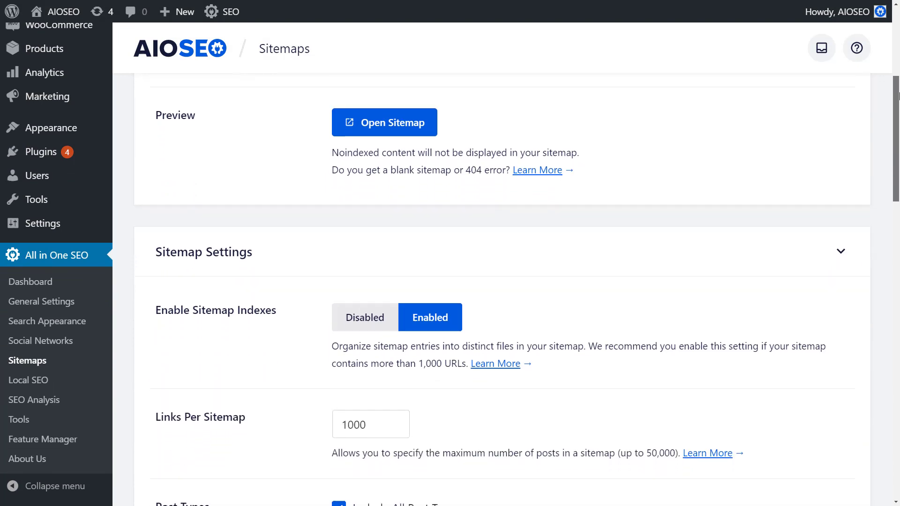
scroll(down, 3)
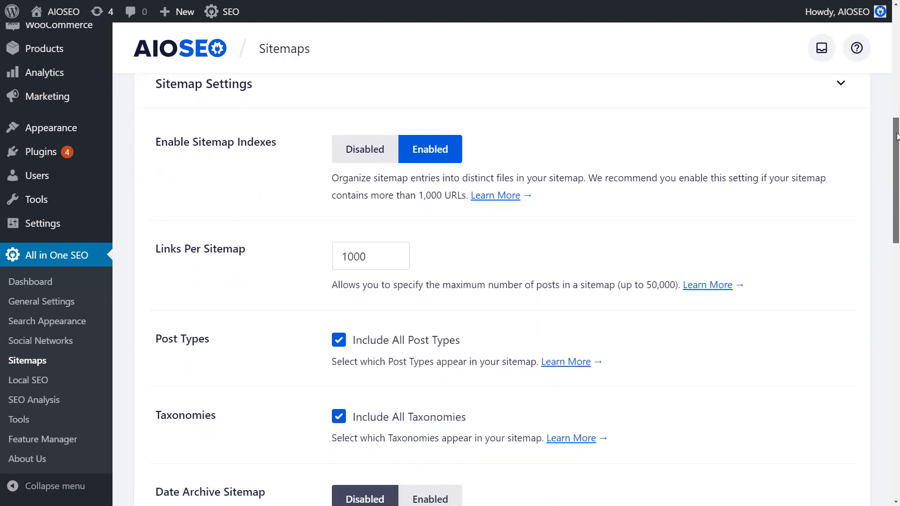
click(284, 92)
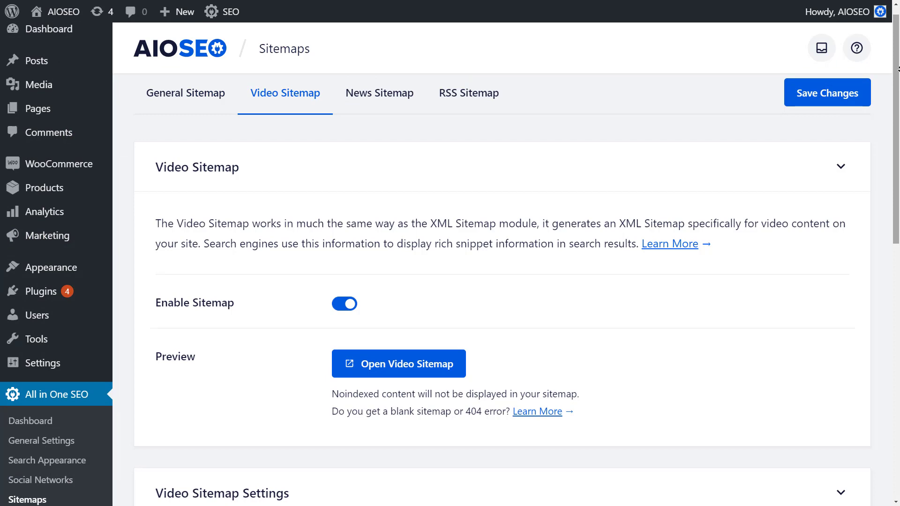
scroll(down, 3)
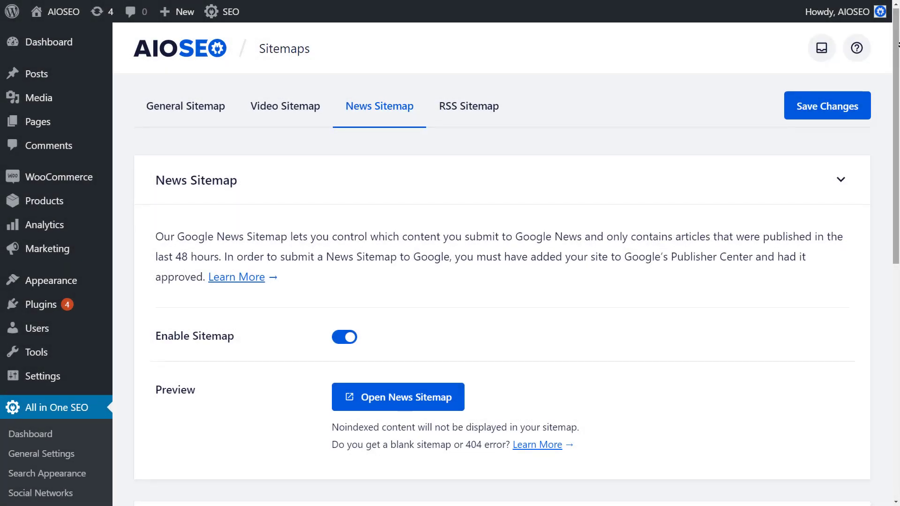
Reach the News Sitemap settings with publication name AIOSEO and only Posts, then the Local SEO Business Name field
scroll(down, 3)
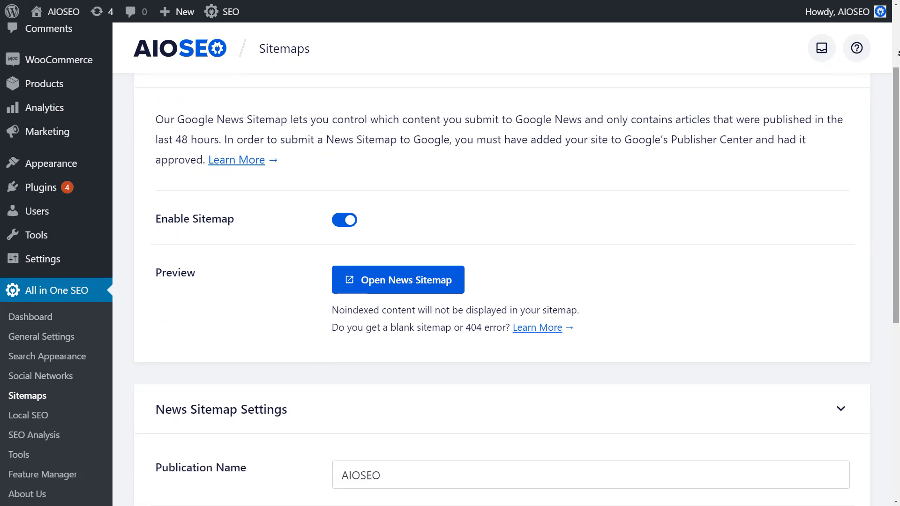
scroll(down, 3)
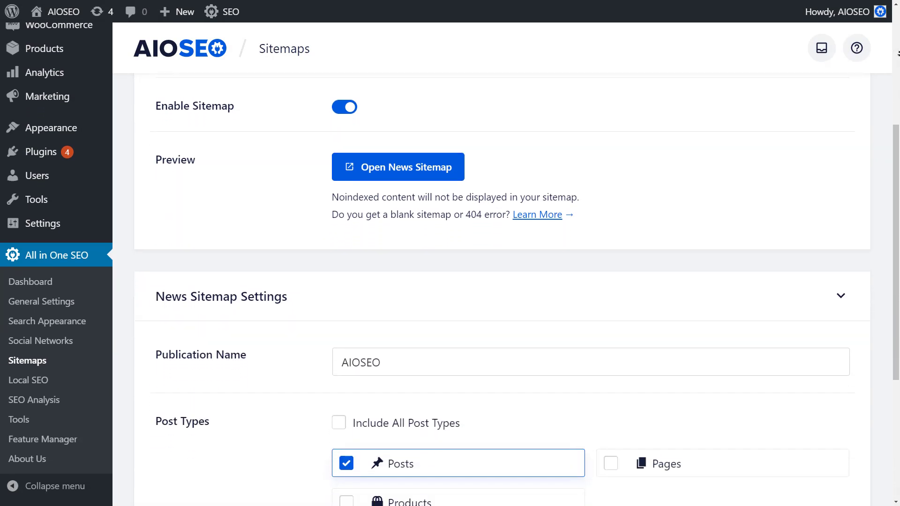
scroll(down, 3)
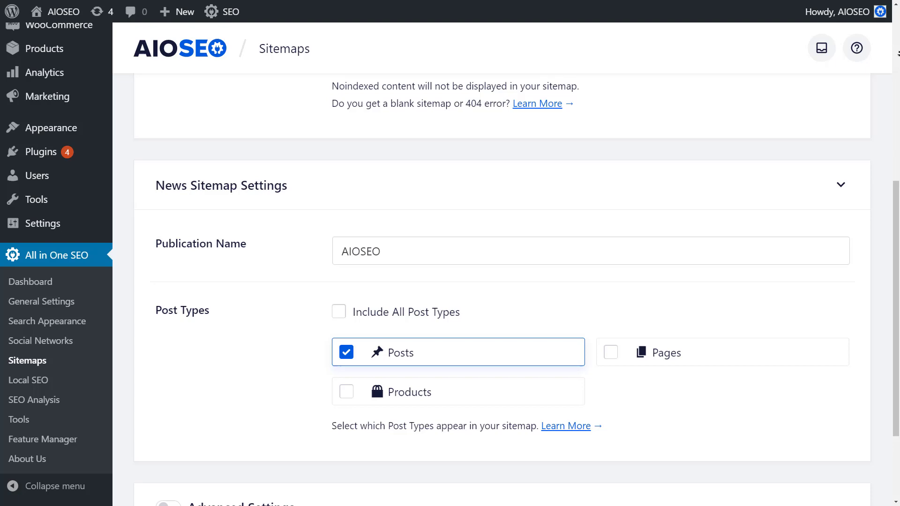
click(28, 380)
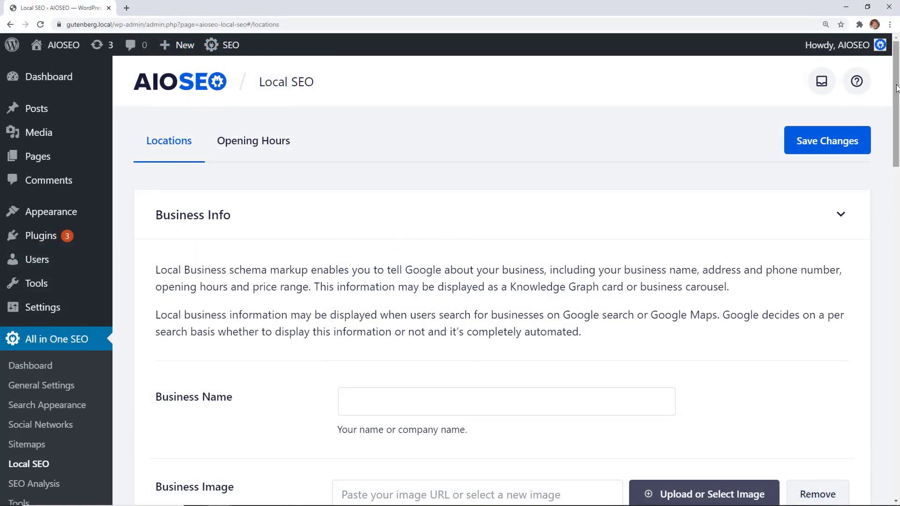
Enter Local Business as the business name in Local SEO Locations
text(Lo)
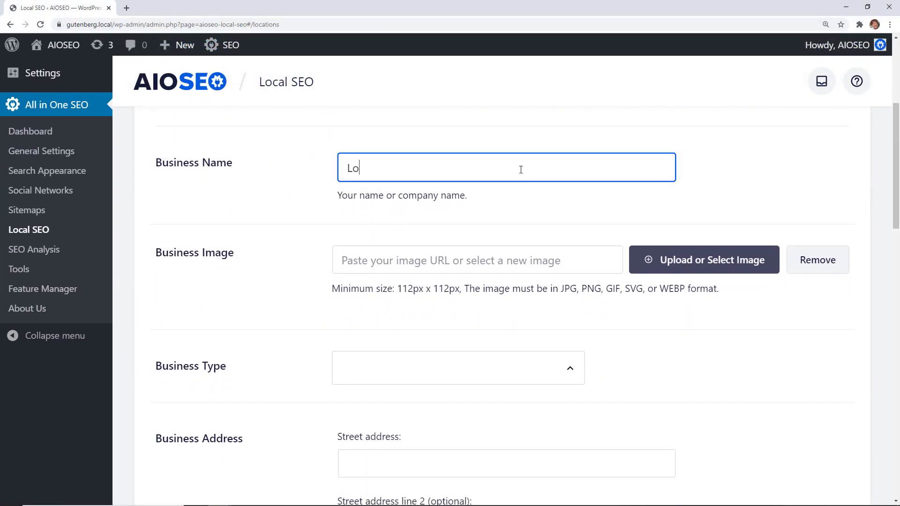
text(cal Business)
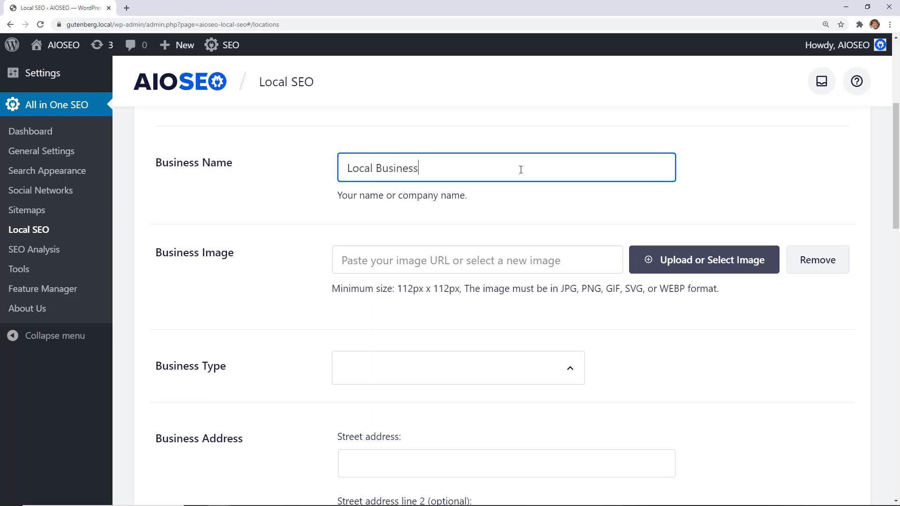
text(con)
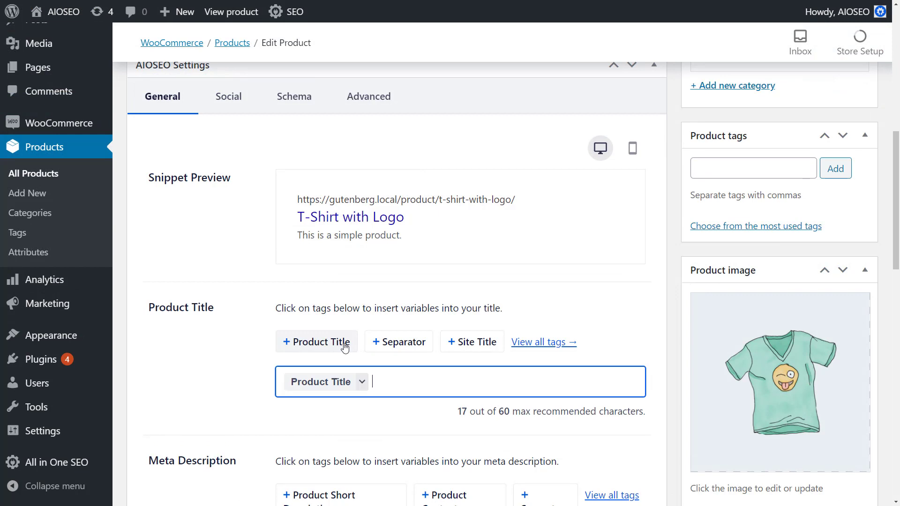
Add Separator and Site Title tags to the T-Shirt's SEO title and set the social username to aioseo
click(471, 342)
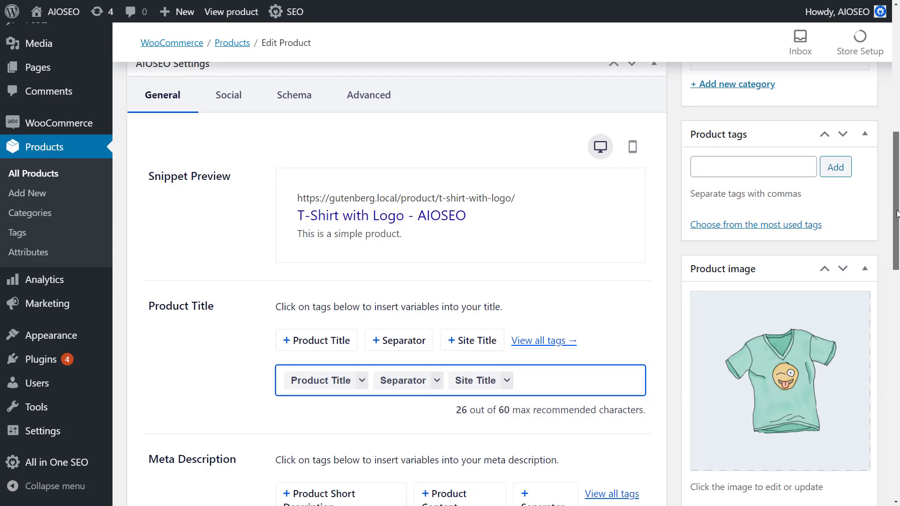
scroll(down, 3)
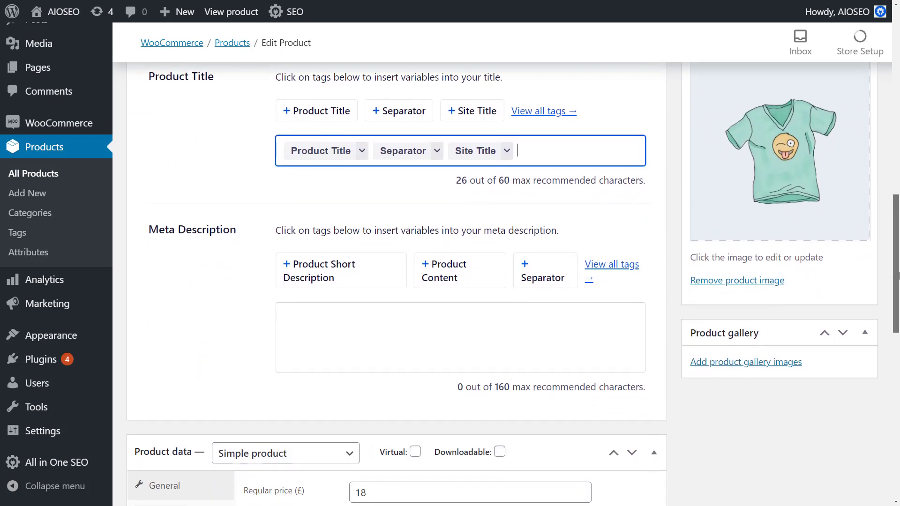
click(324, 263)
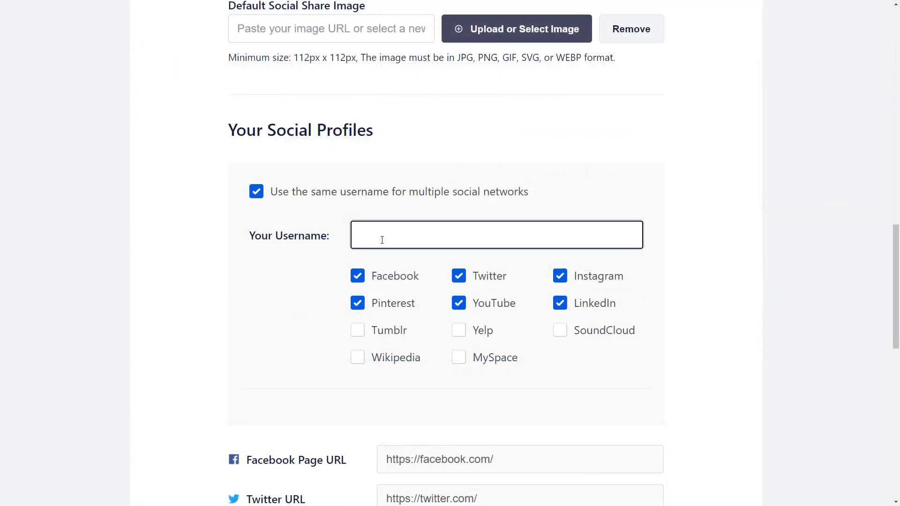
text(aio)
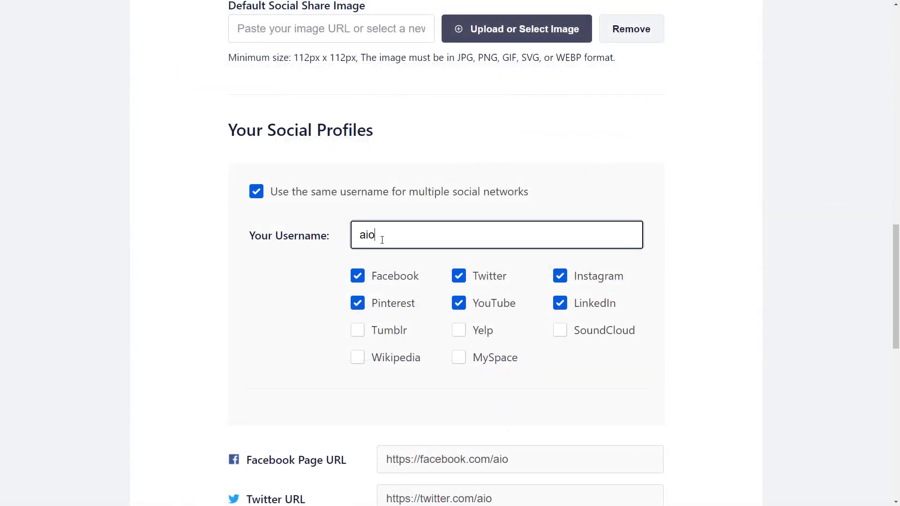
text(seo)
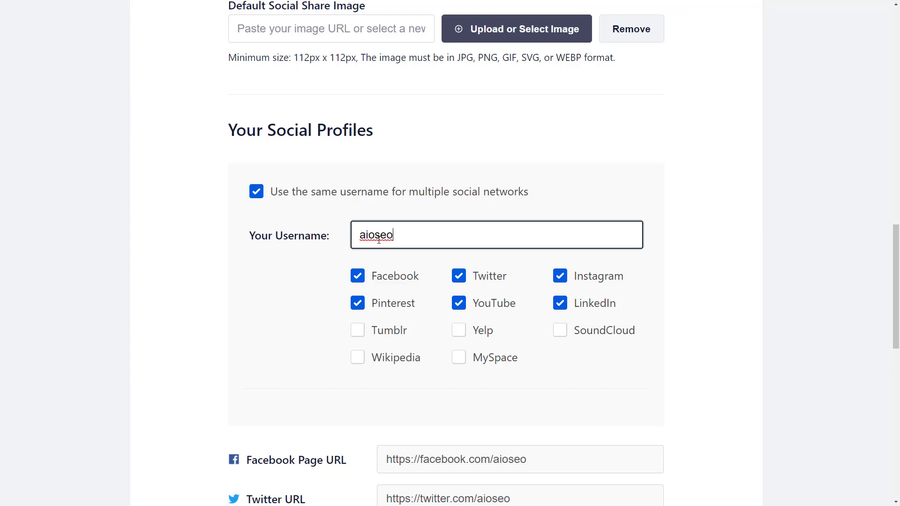
scroll(up, 3)
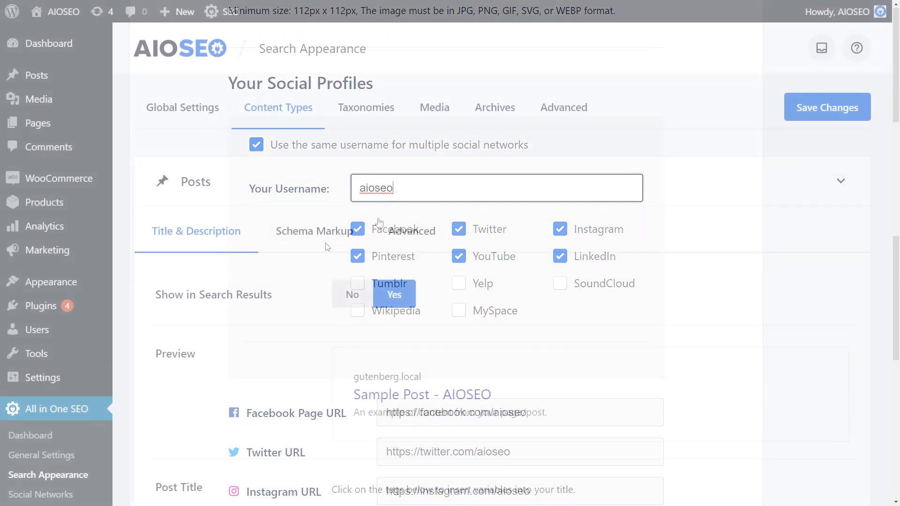
Keep Article as the Posts schema type (Blog Post), then return to the SEO Analysis checklist
click(315, 231)
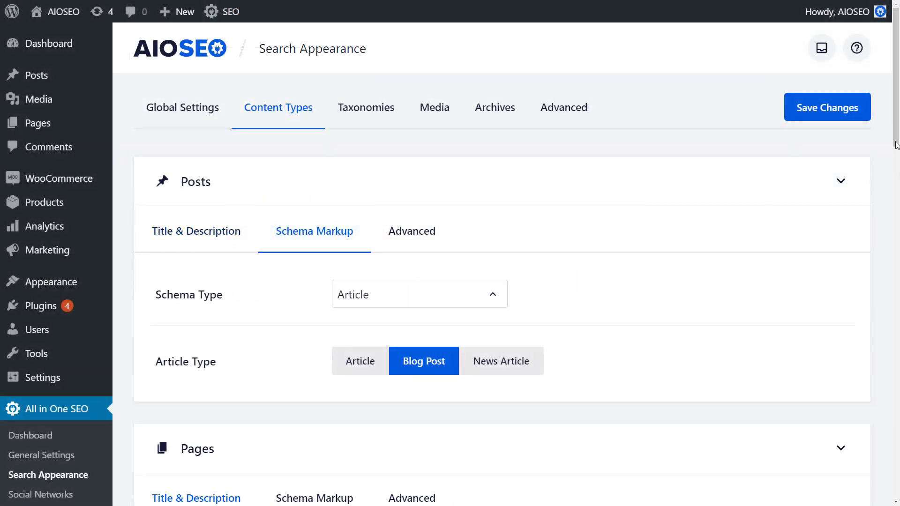
scroll(down, 3)
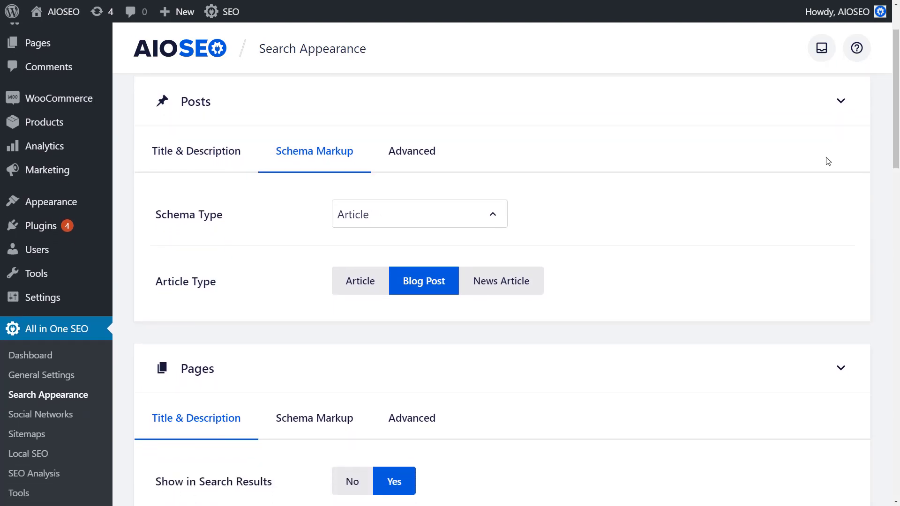
click(419, 214)
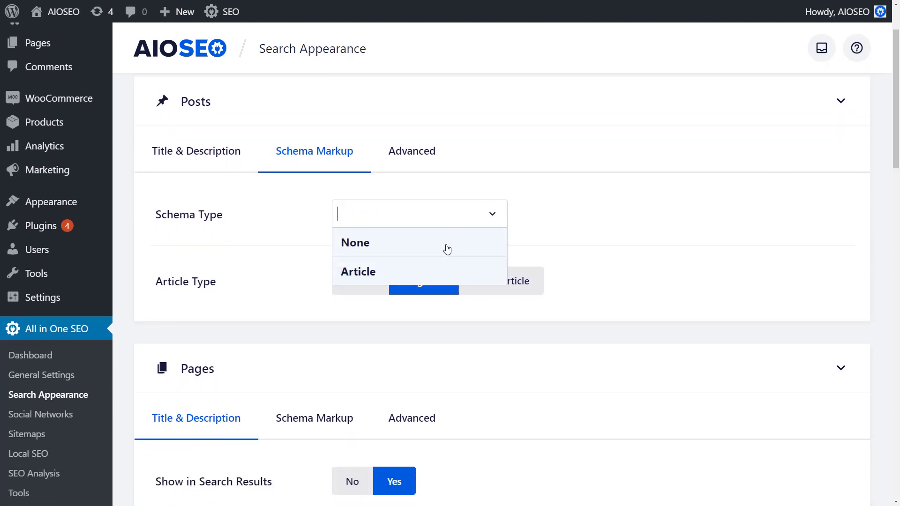
click(358, 272)
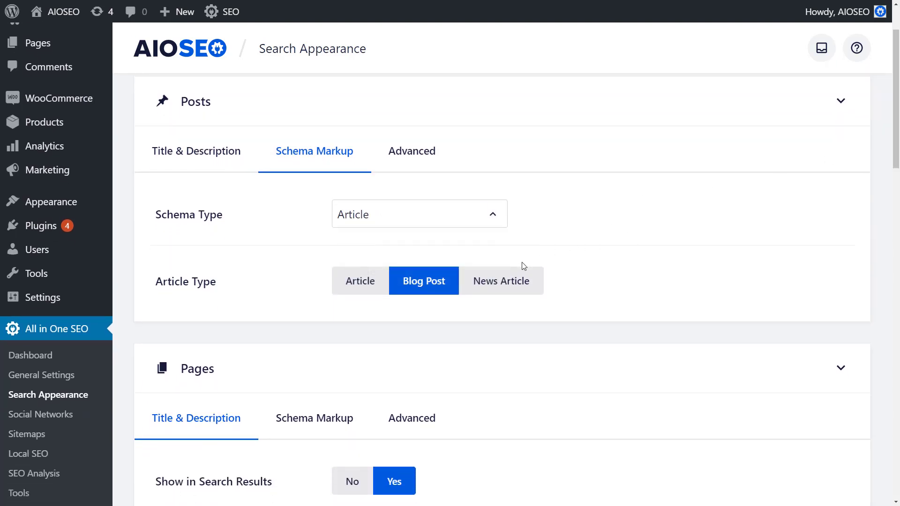
click(34, 473)
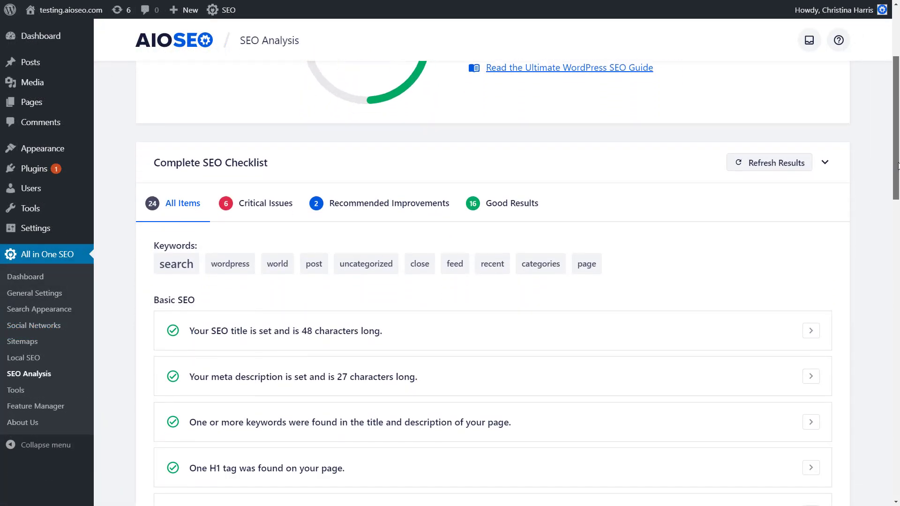
scroll(down, 3)
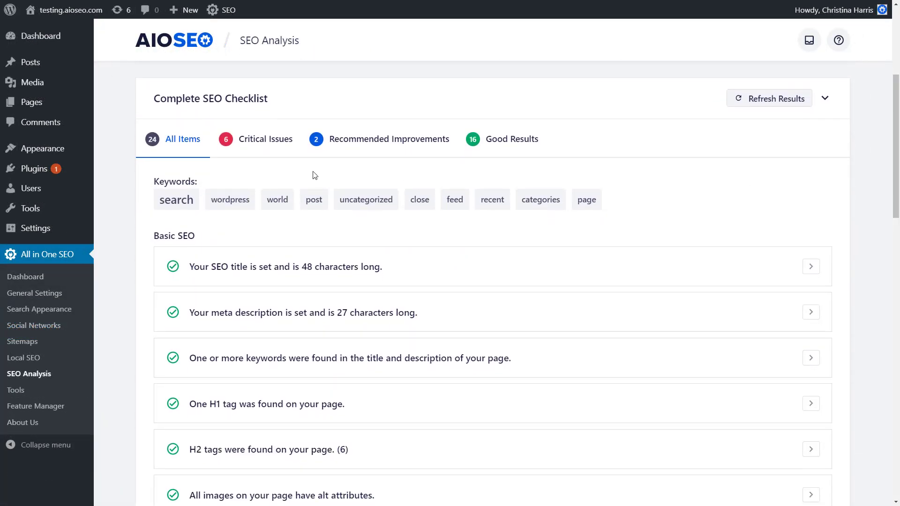